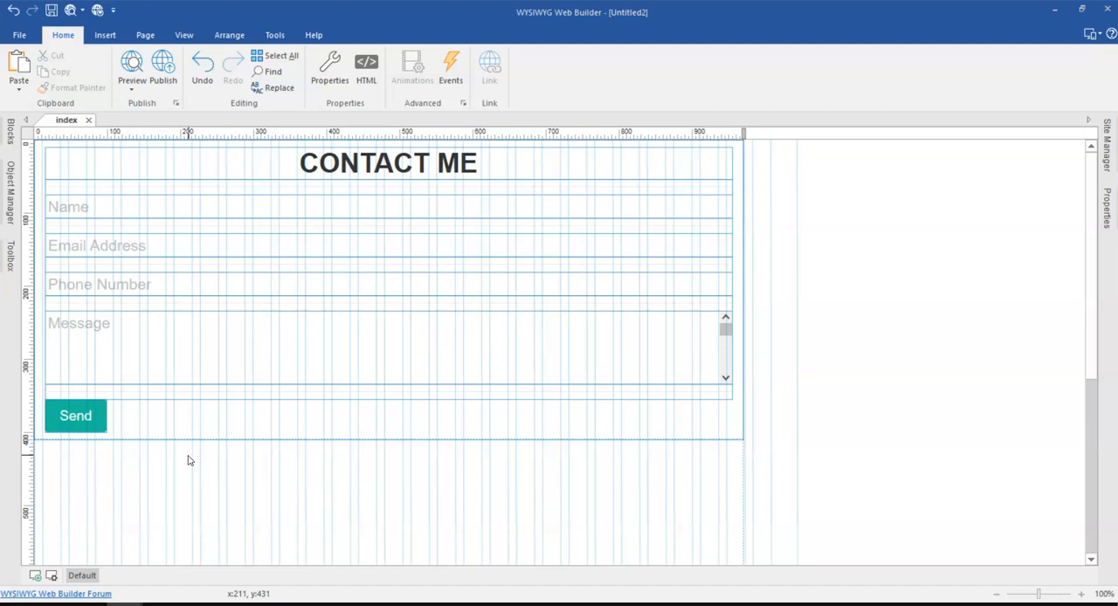
mouse_move(196, 367)
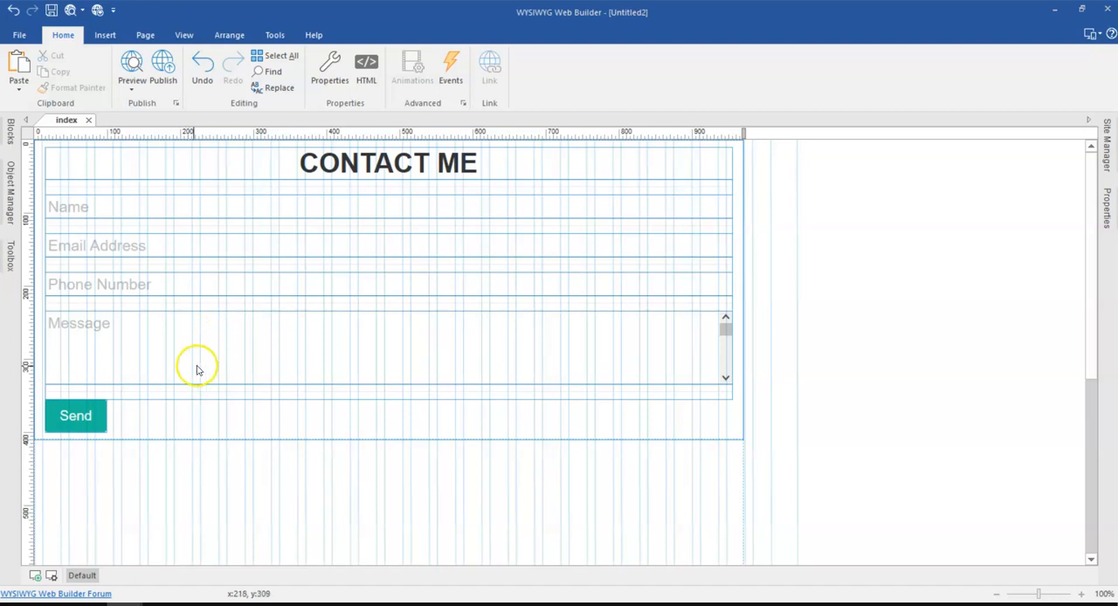
mouse_move(96, 323)
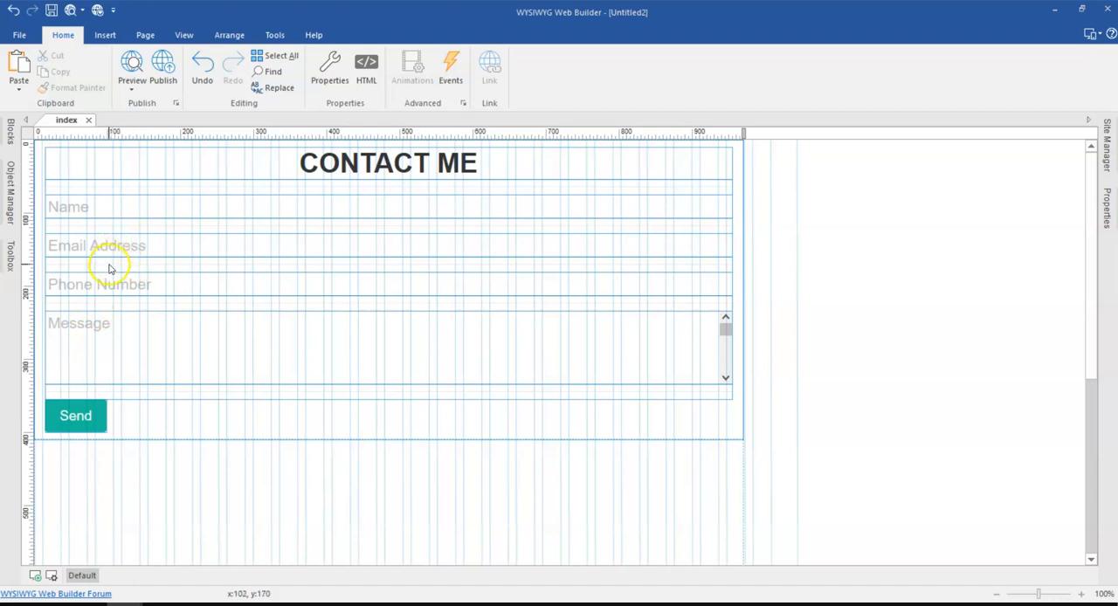
mouse_move(111, 217)
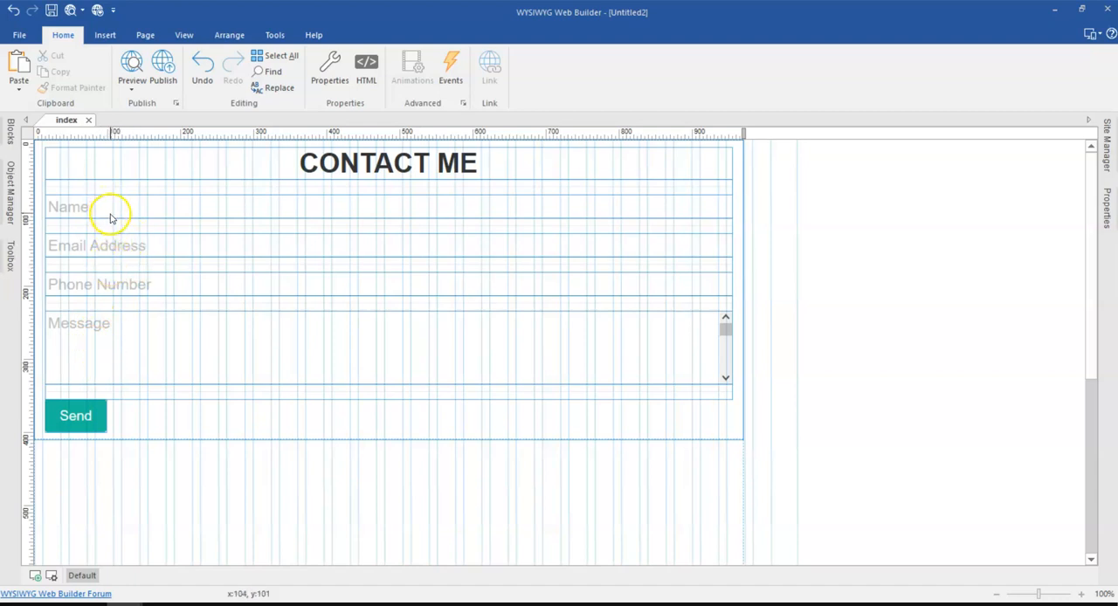
mouse_move(122, 411)
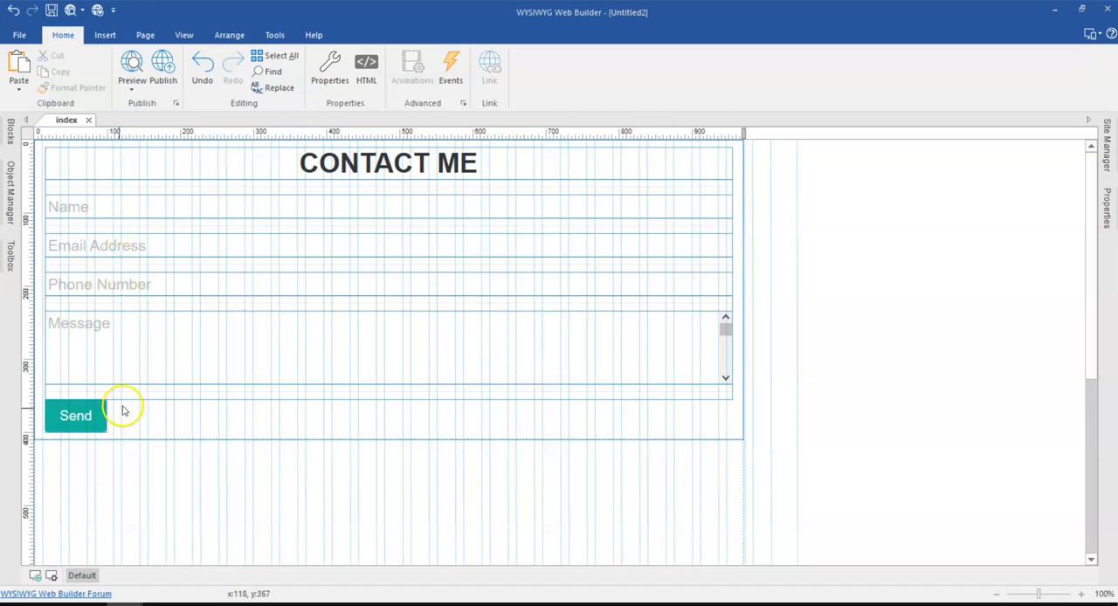
mouse_move(102, 458)
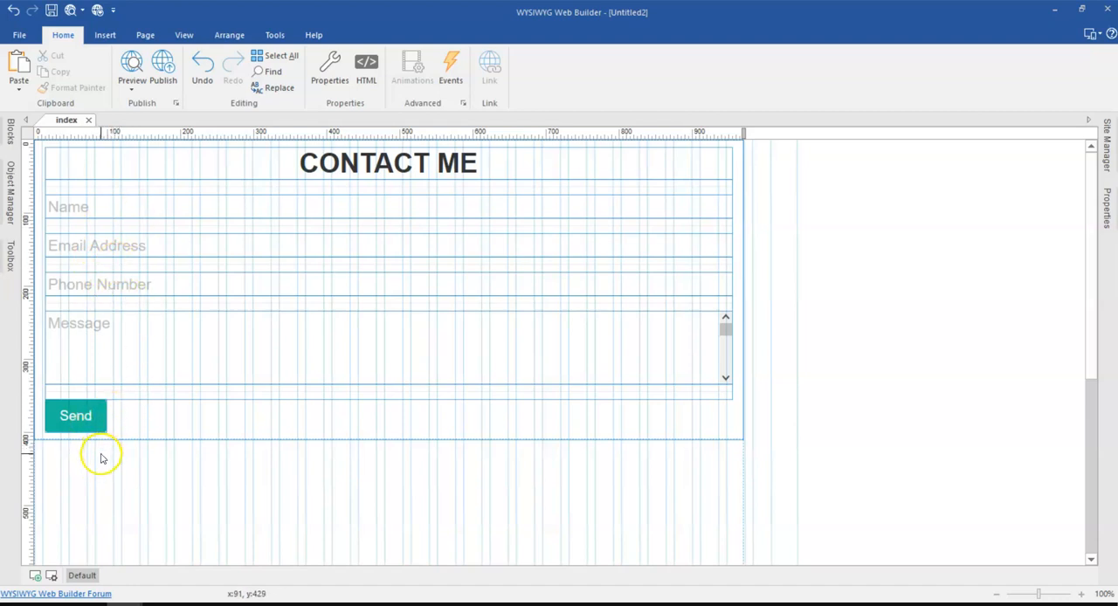
mouse_move(97, 458)
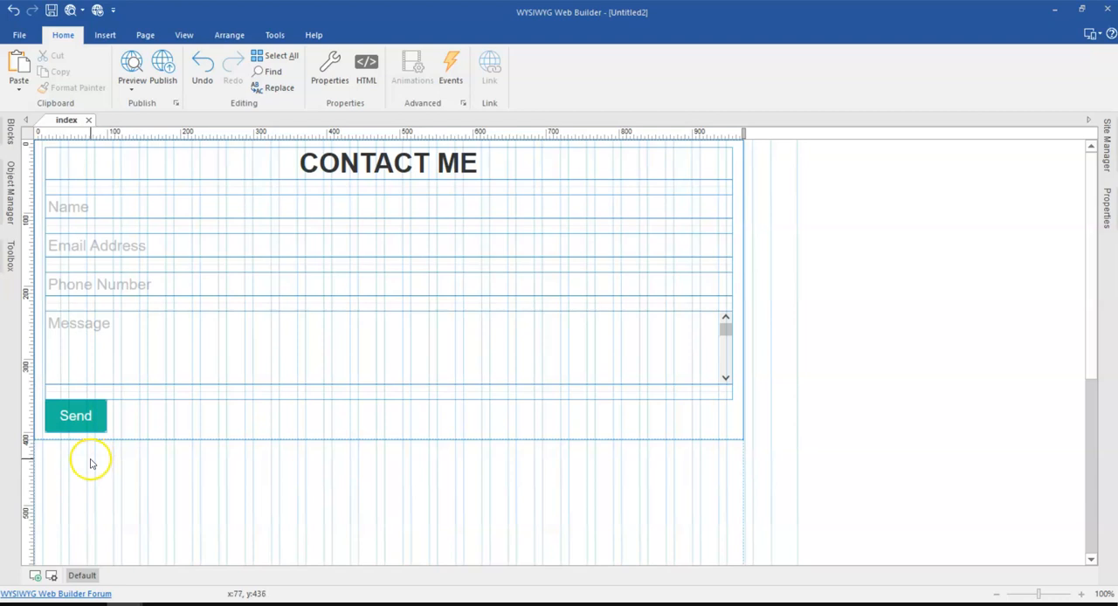
mouse_move(114, 454)
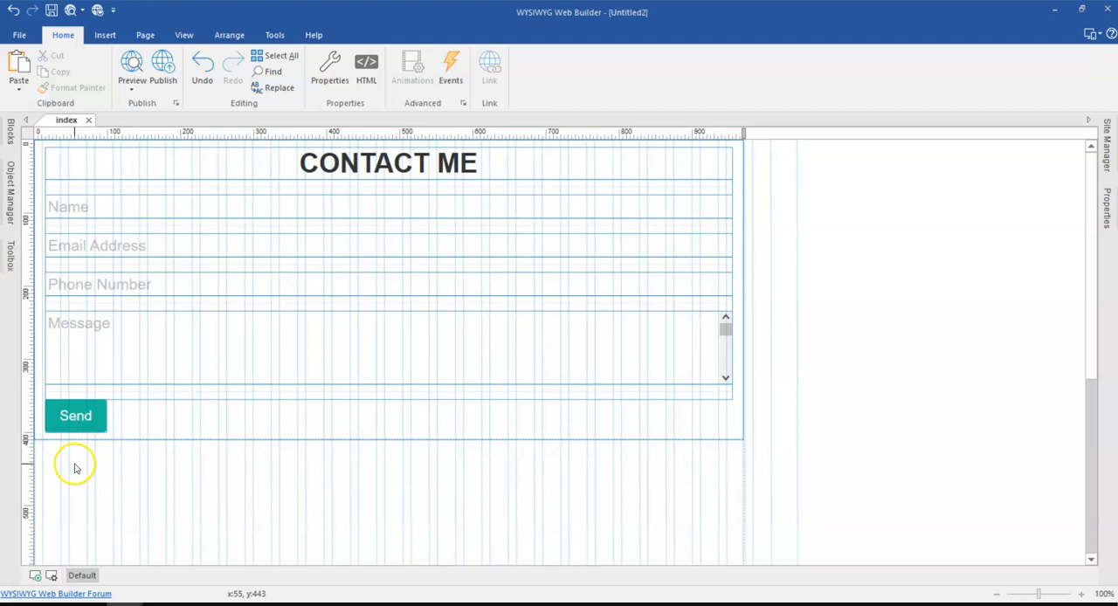
mouse_move(160, 412)
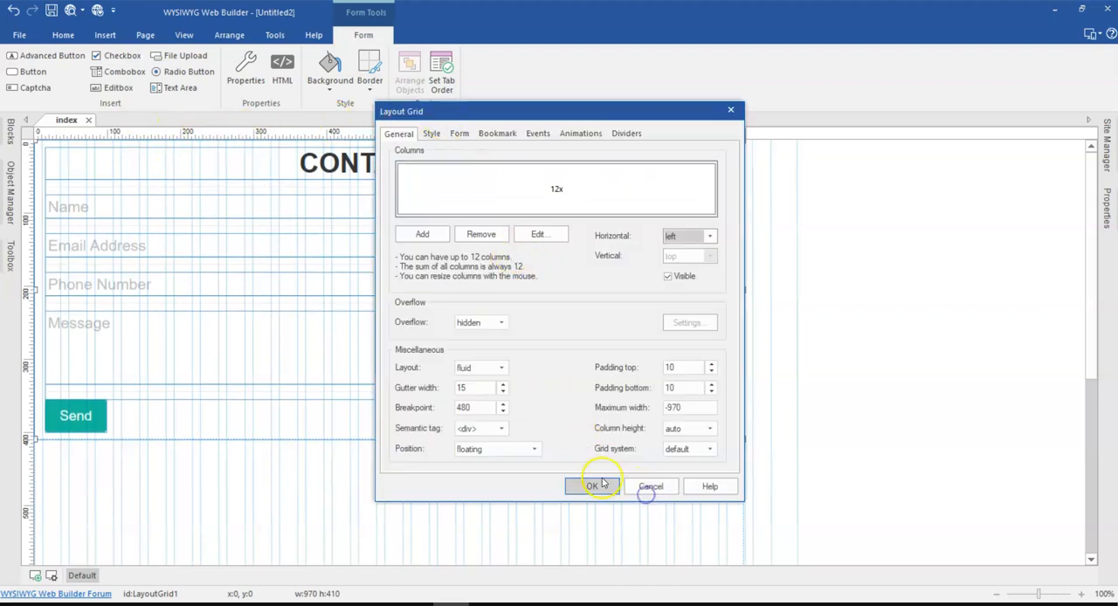
- Reopen the contact form's Layout Grid properties on its Form tab
click(593, 486)
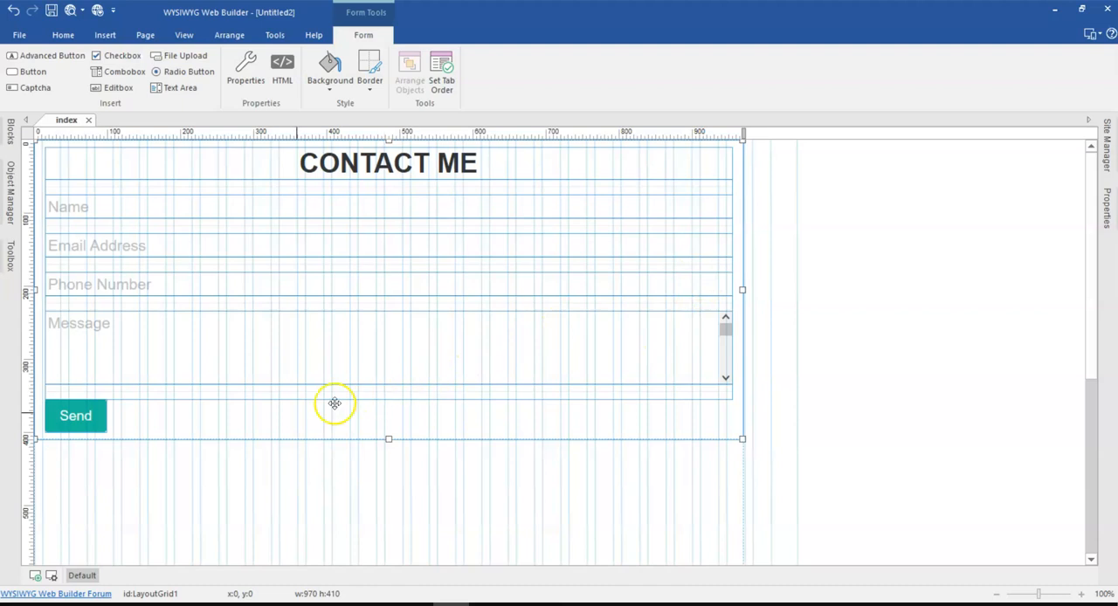
mouse_move(33, 177)
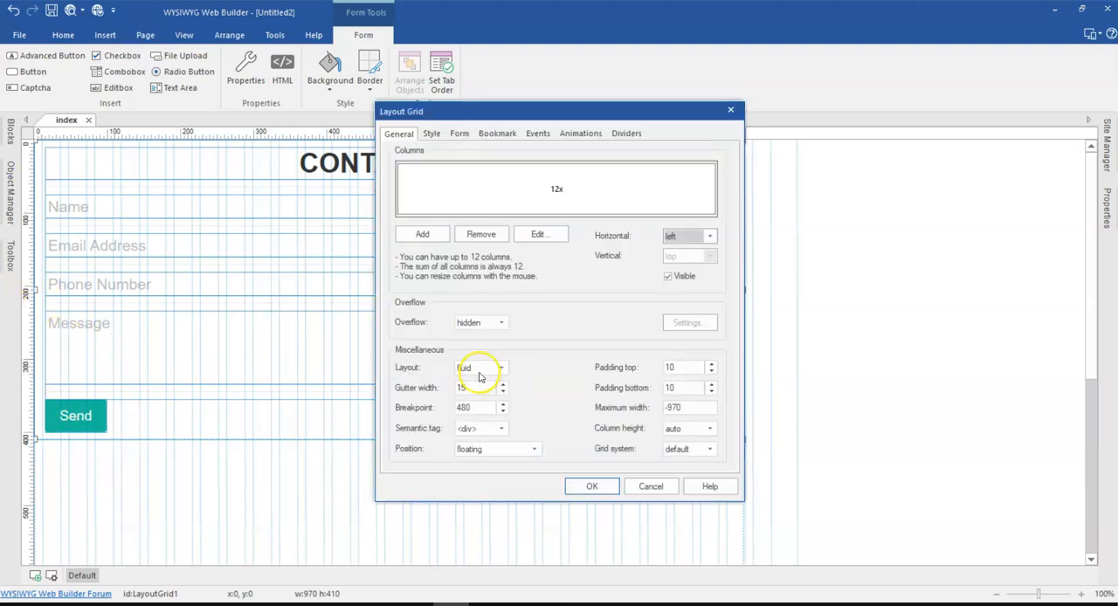
click(459, 133)
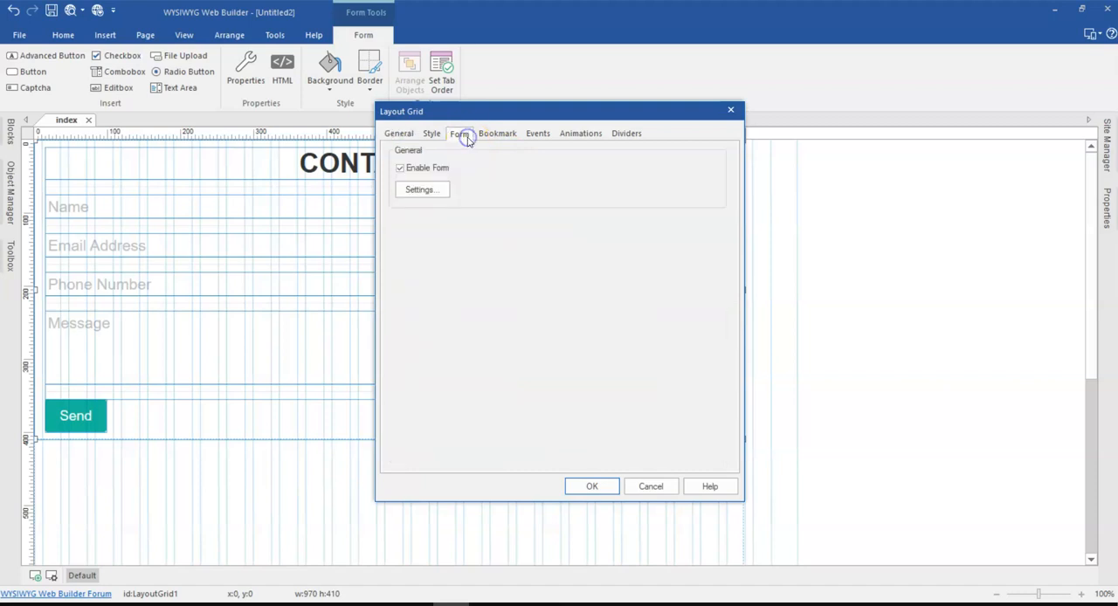
- Enable the built-in PHP form processor script in Form settings, then reach Advanced properties
click(422, 189)
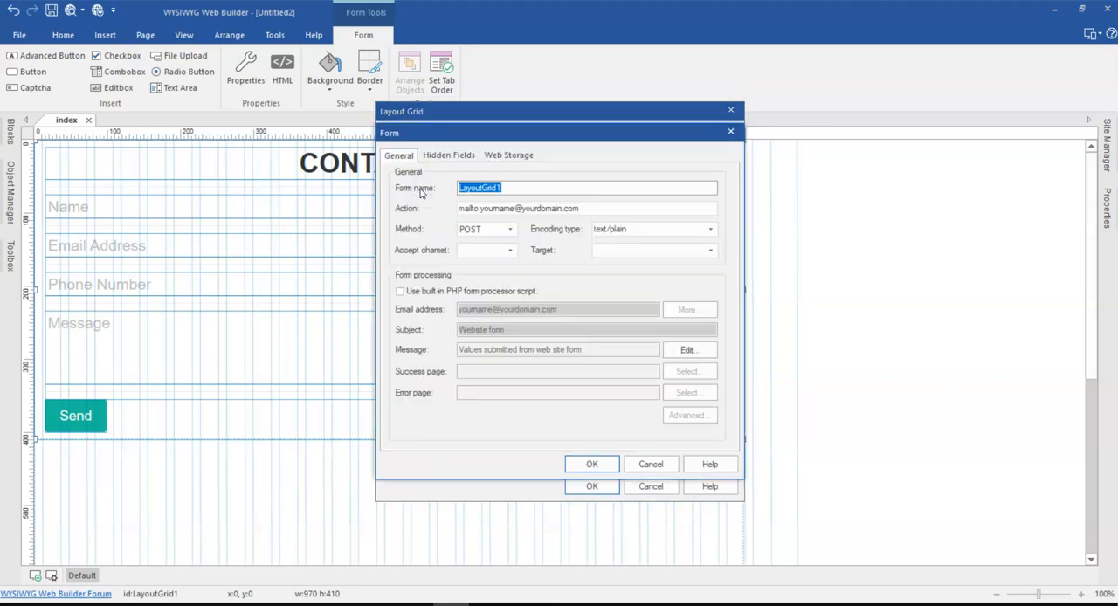
mouse_move(376, 271)
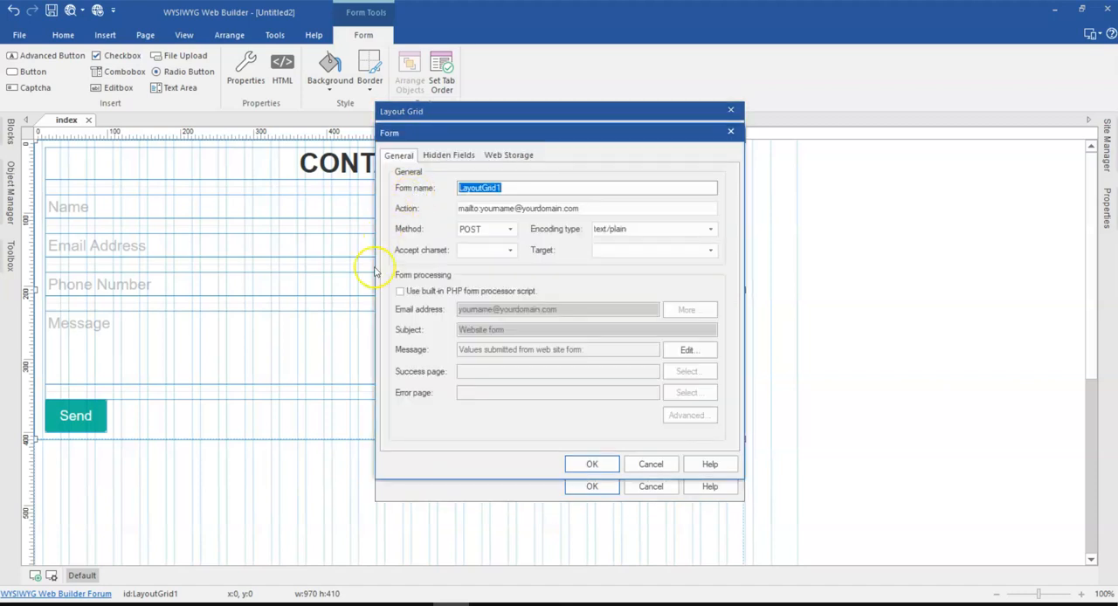
mouse_move(409, 288)
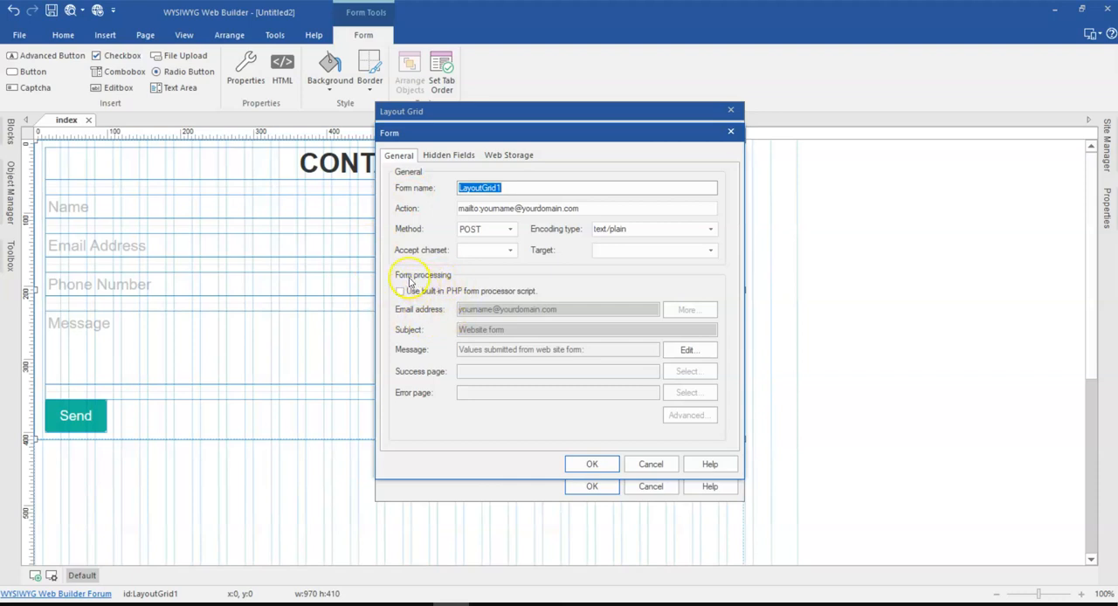
click(400, 290)
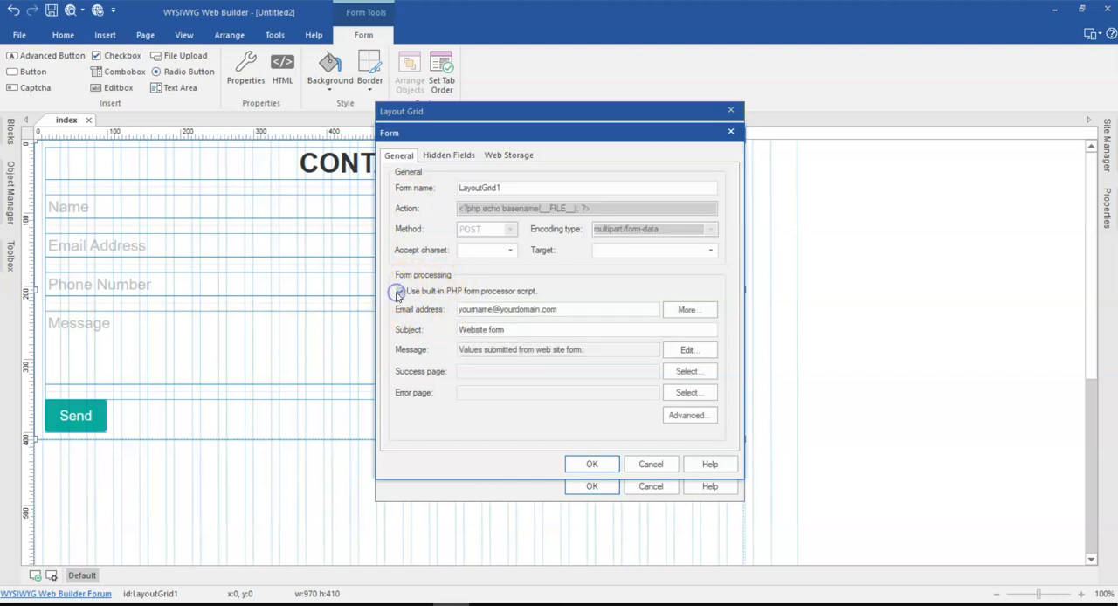
click(400, 291)
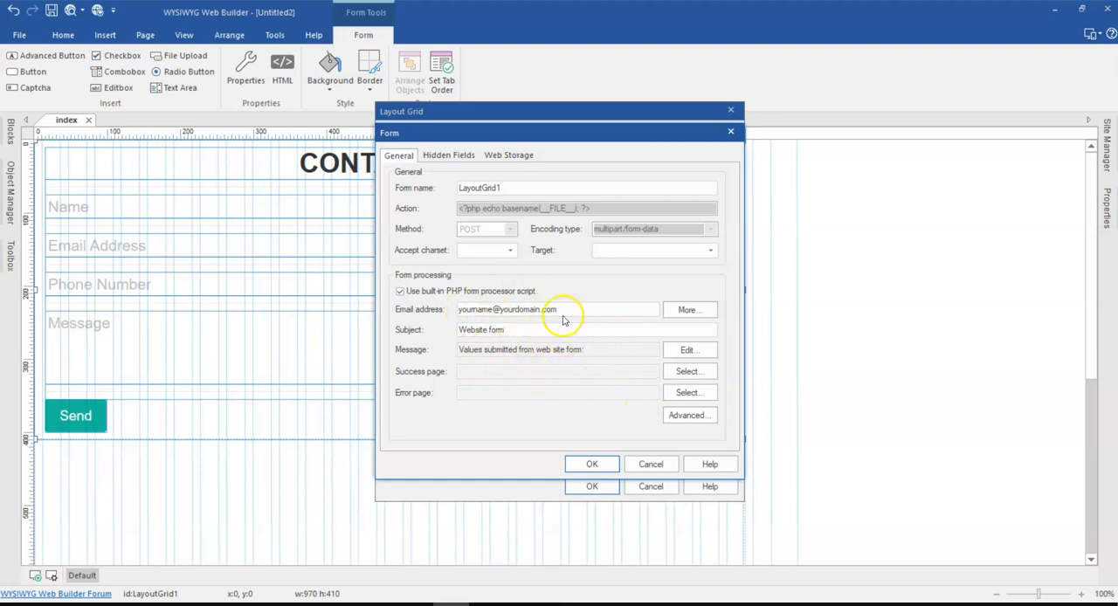
click(689, 415)
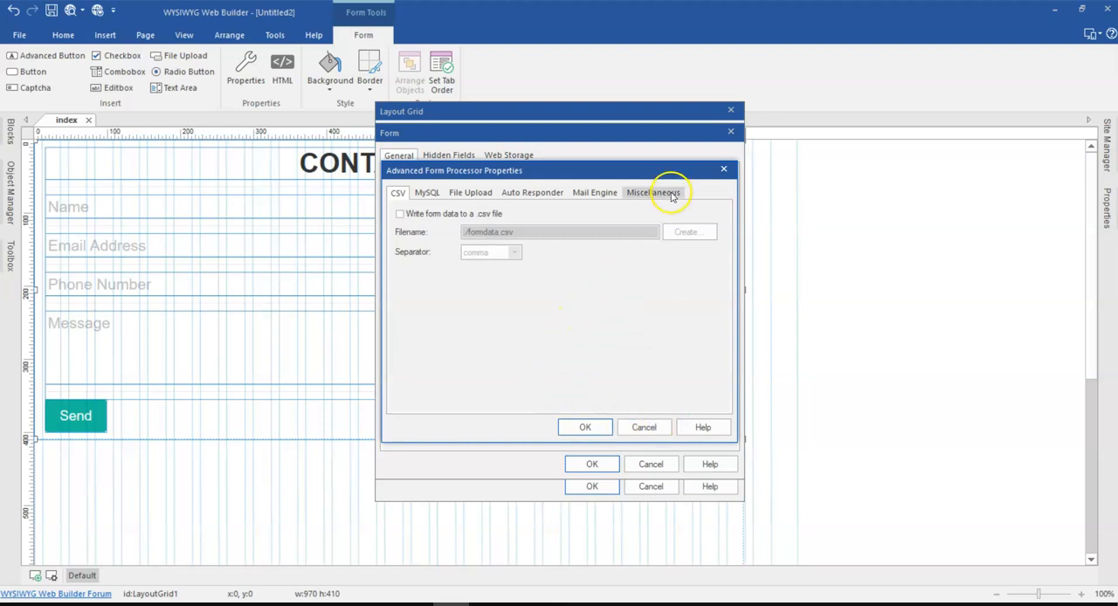
- On the Miscellaneous tab, leave 'Include IP address in form data' unchecked
click(652, 192)
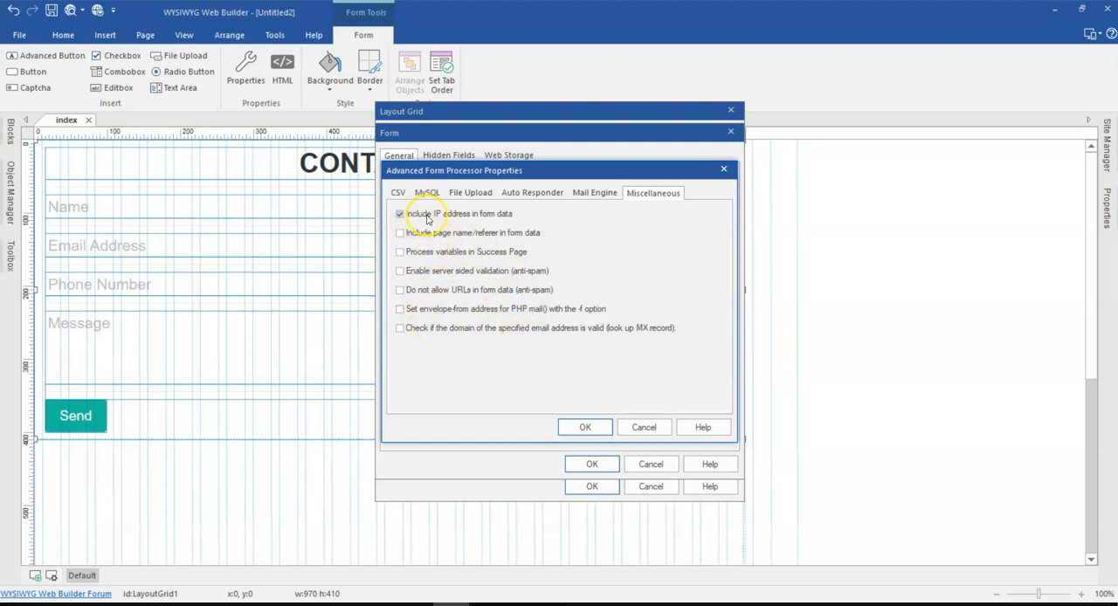
mouse_move(489, 216)
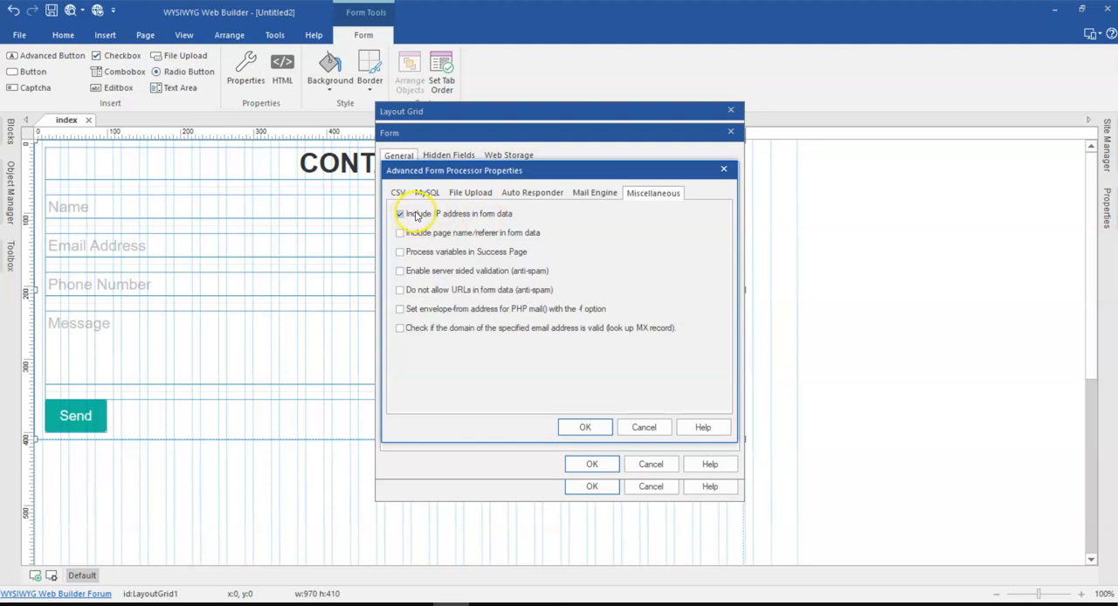
click(400, 214)
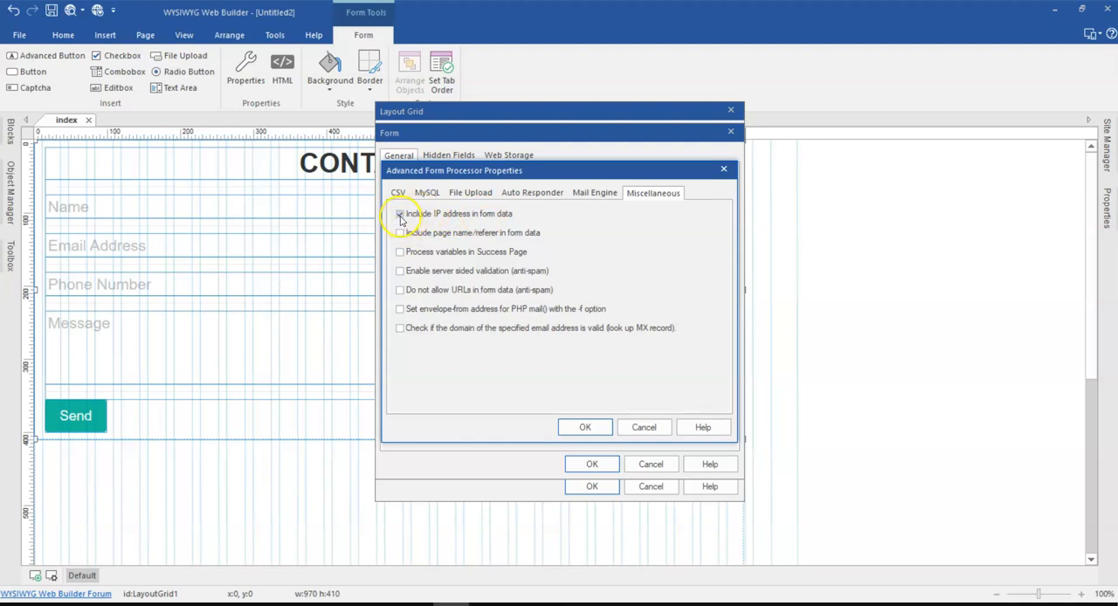
click(400, 214)
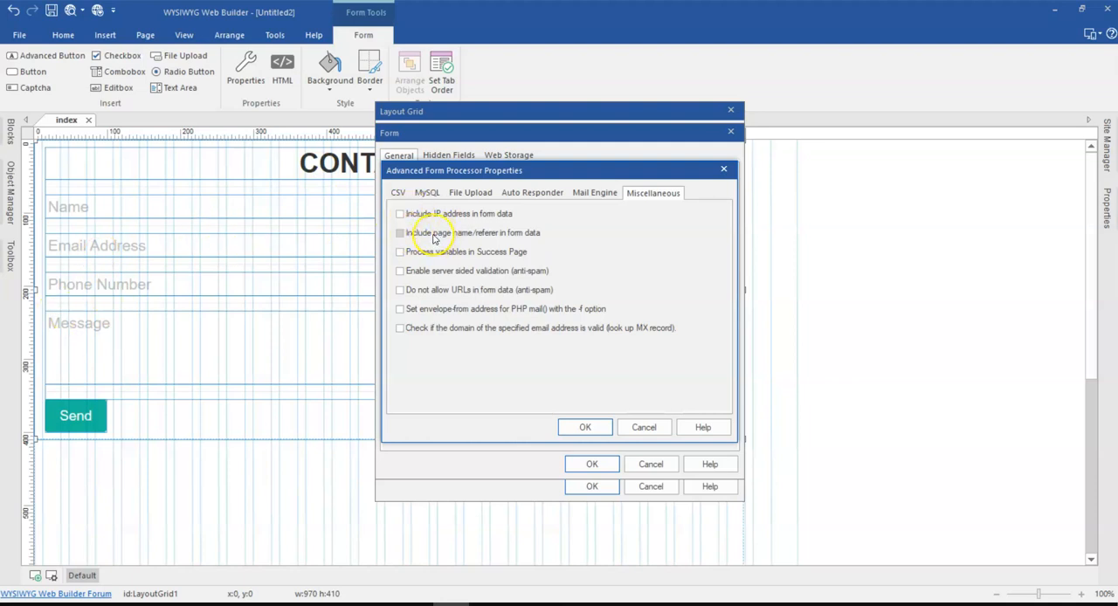
mouse_move(447, 301)
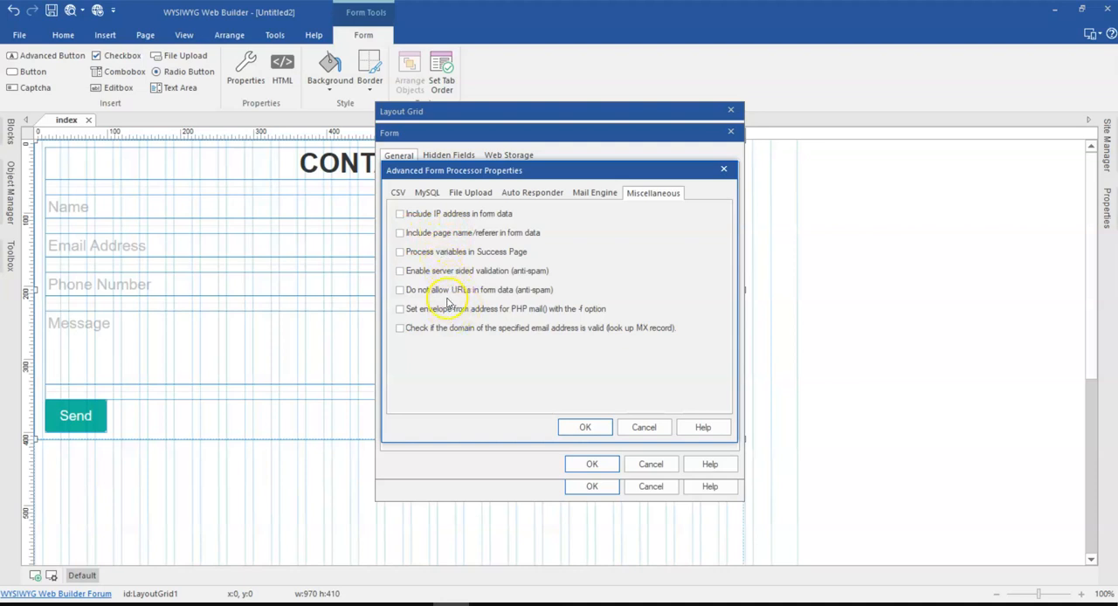
mouse_move(489, 330)
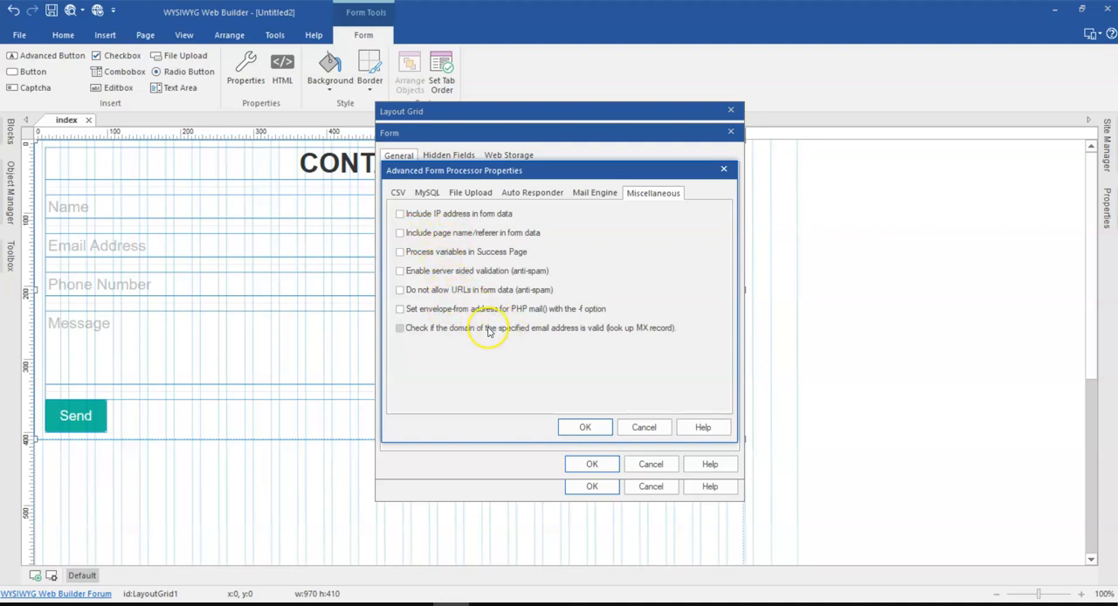
mouse_move(495, 270)
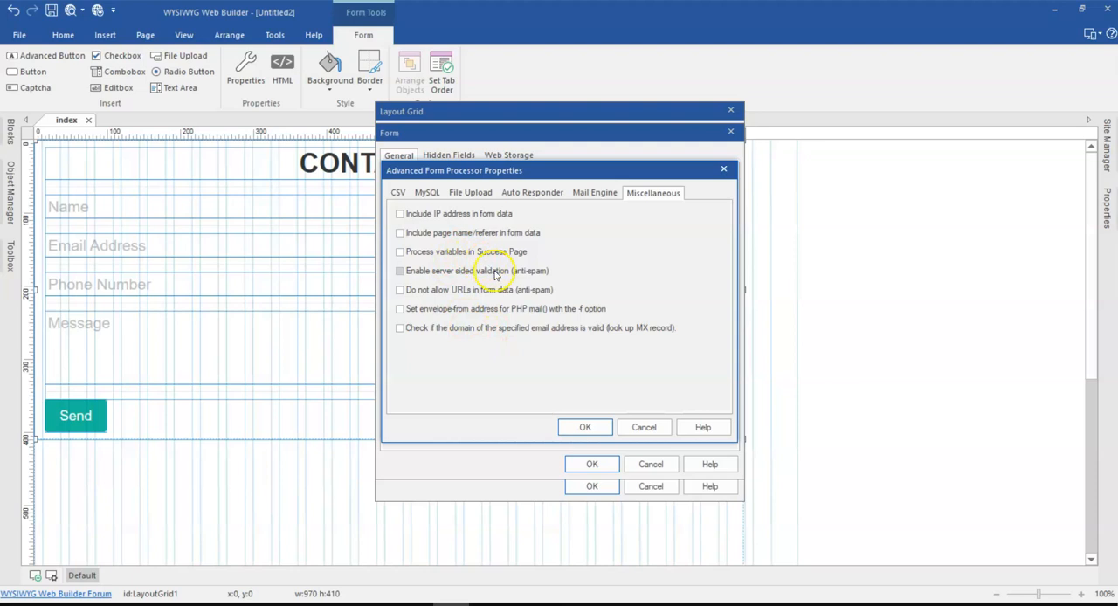
mouse_move(441, 229)
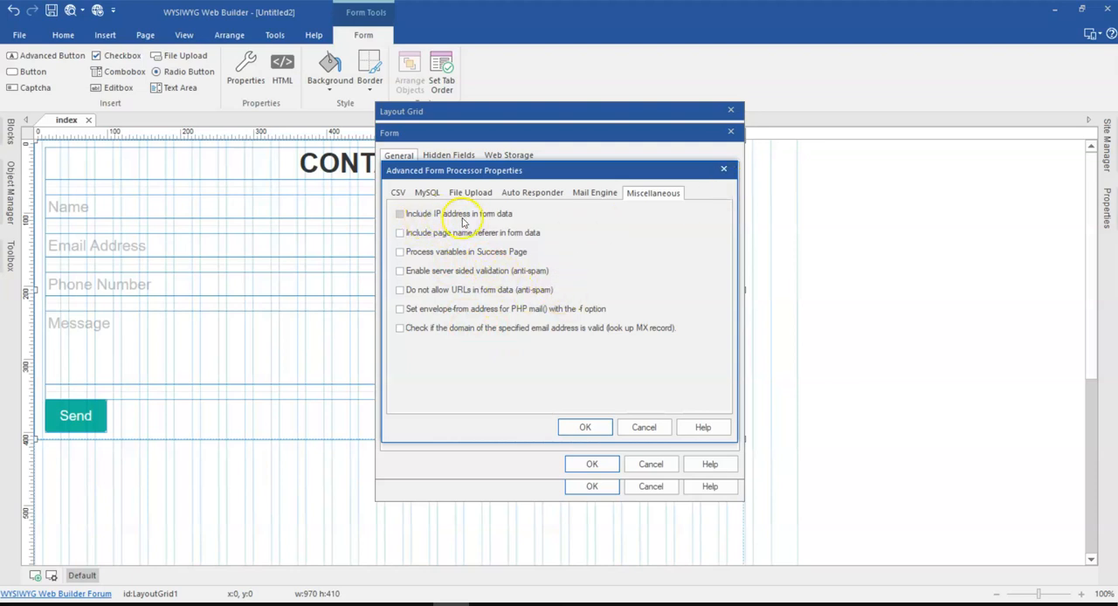
- Confirm the Advanced Form Processor Properties and Form dialogs with OK
click(585, 427)
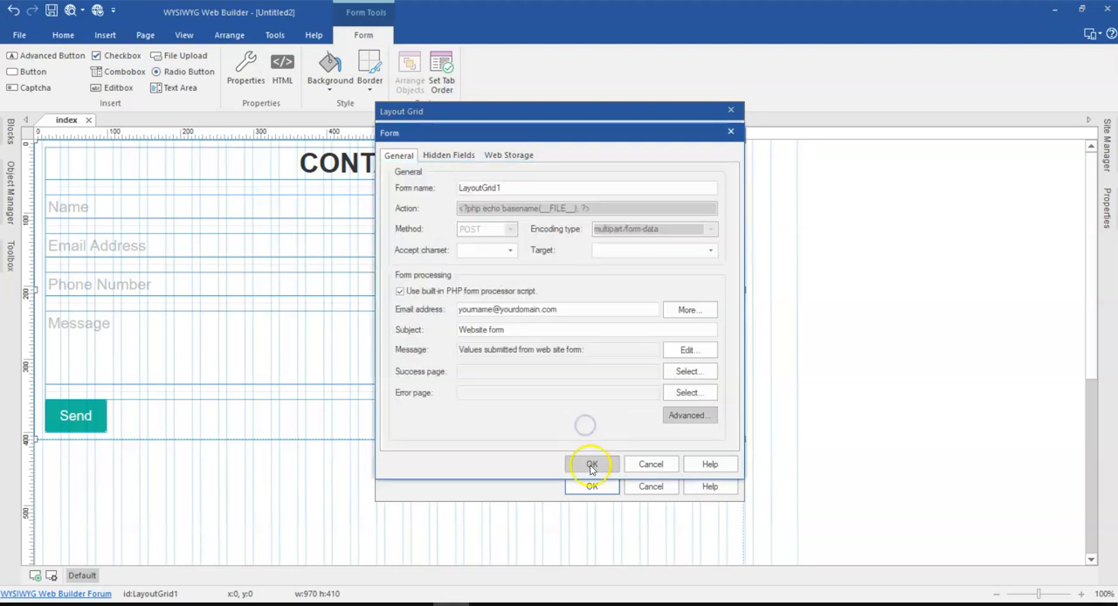
click(591, 463)
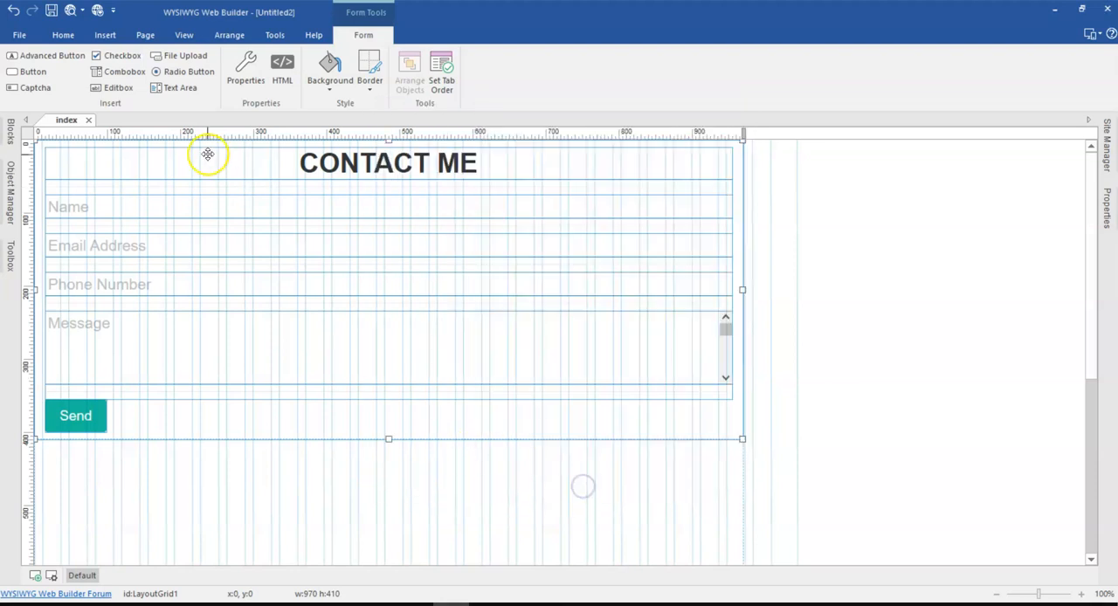
mouse_move(169, 193)
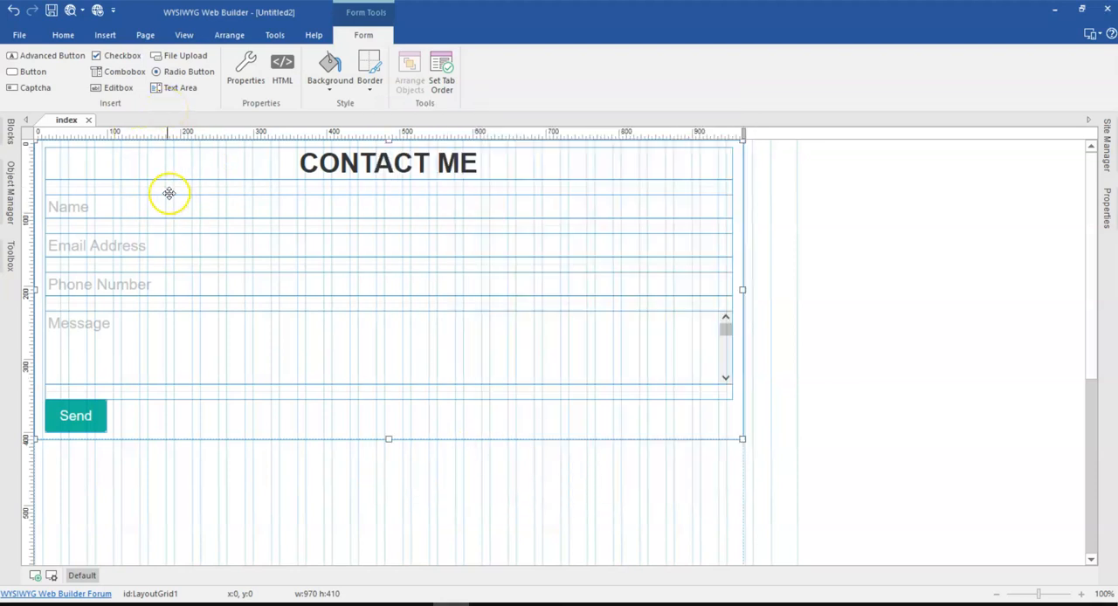
mouse_move(161, 437)
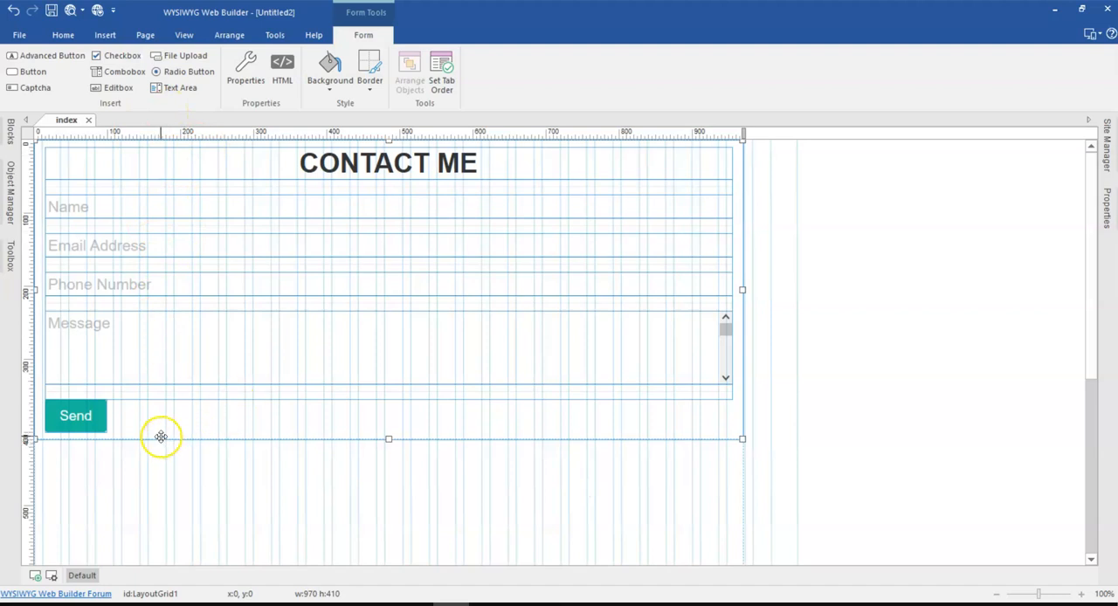
mouse_move(178, 427)
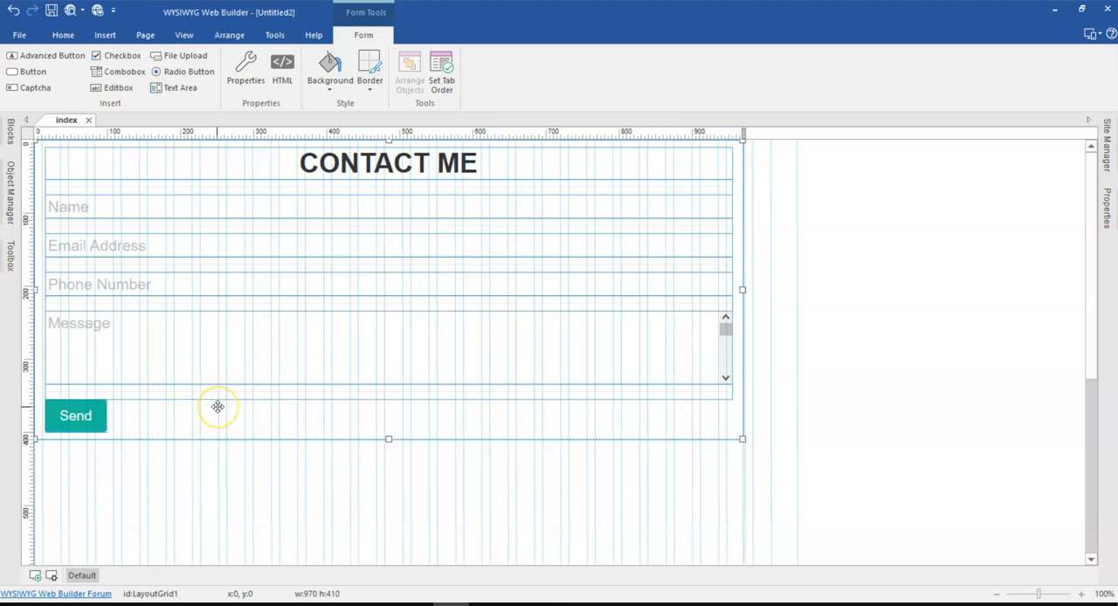
mouse_move(218, 407)
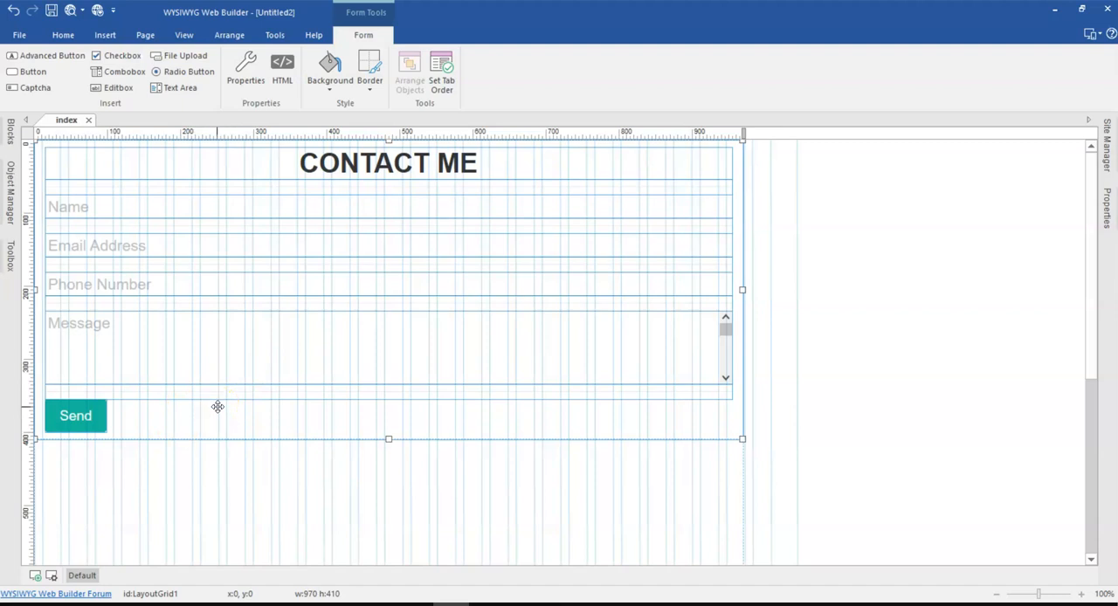
mouse_move(202, 415)
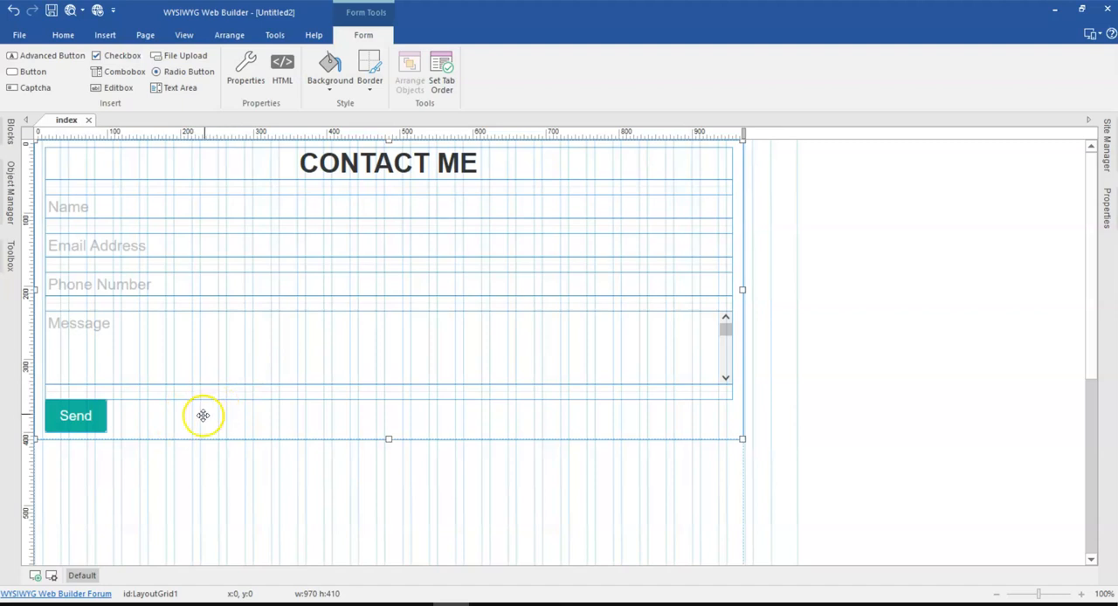
mouse_move(202, 436)
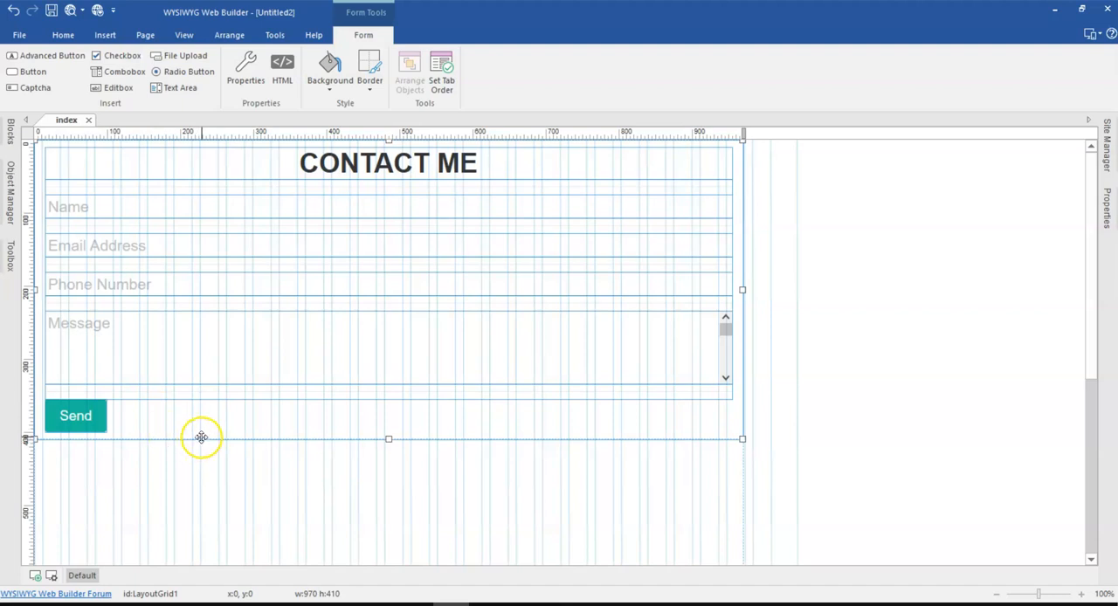
mouse_move(197, 441)
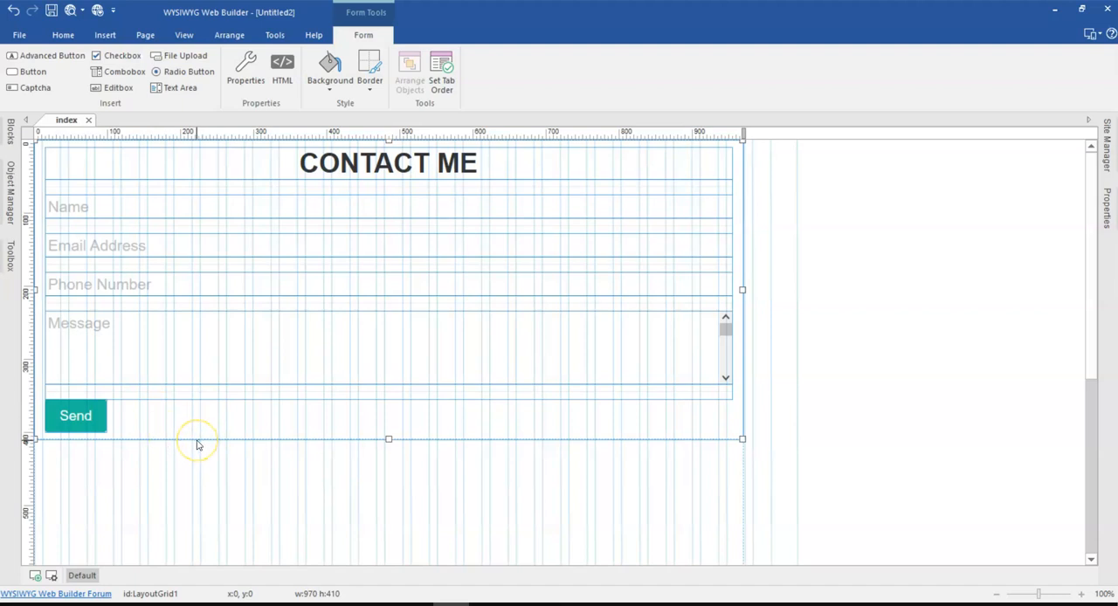